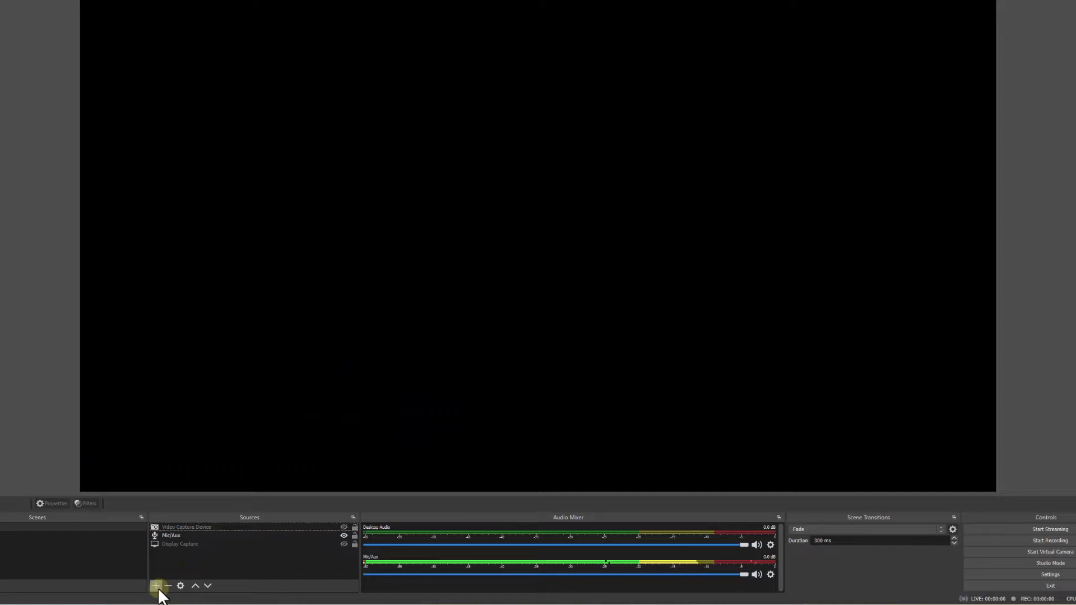
Step: Add an image source Image1 and point it at the Logo1.png picture
click(156, 586)
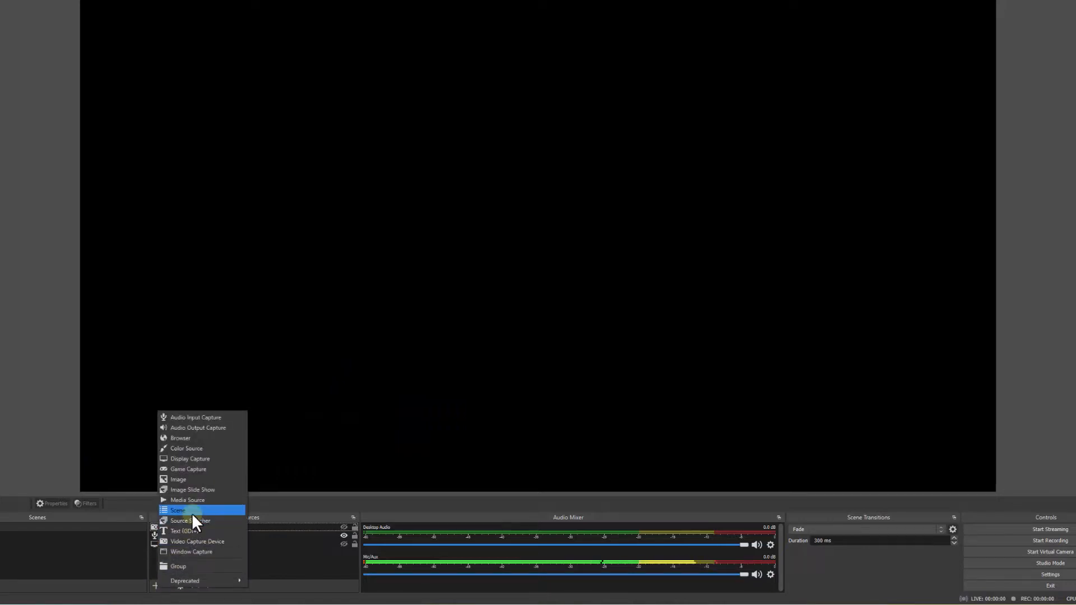
click(178, 479)
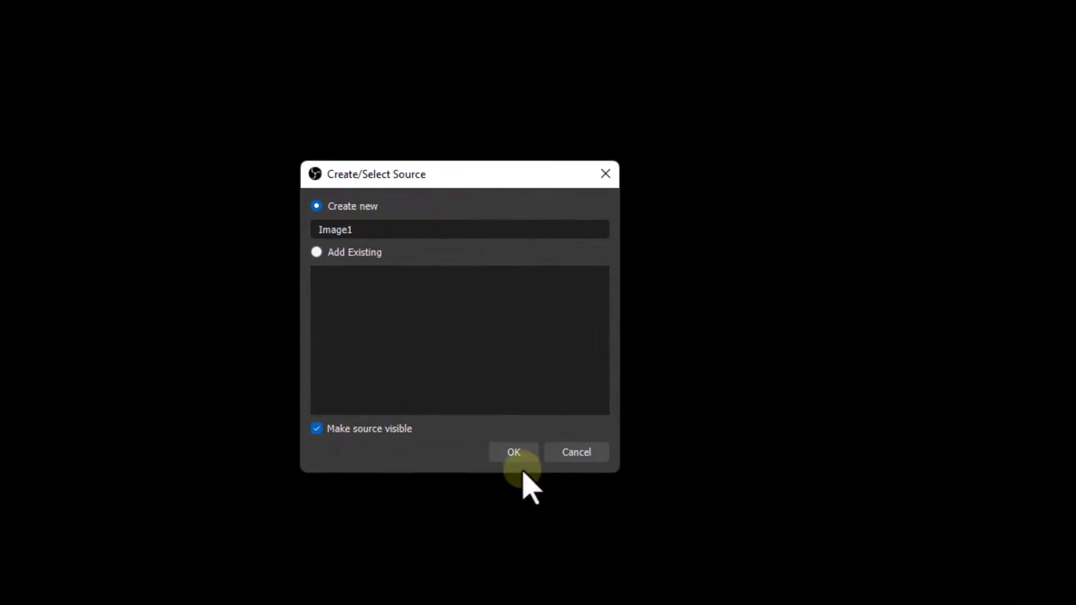
click(513, 451)
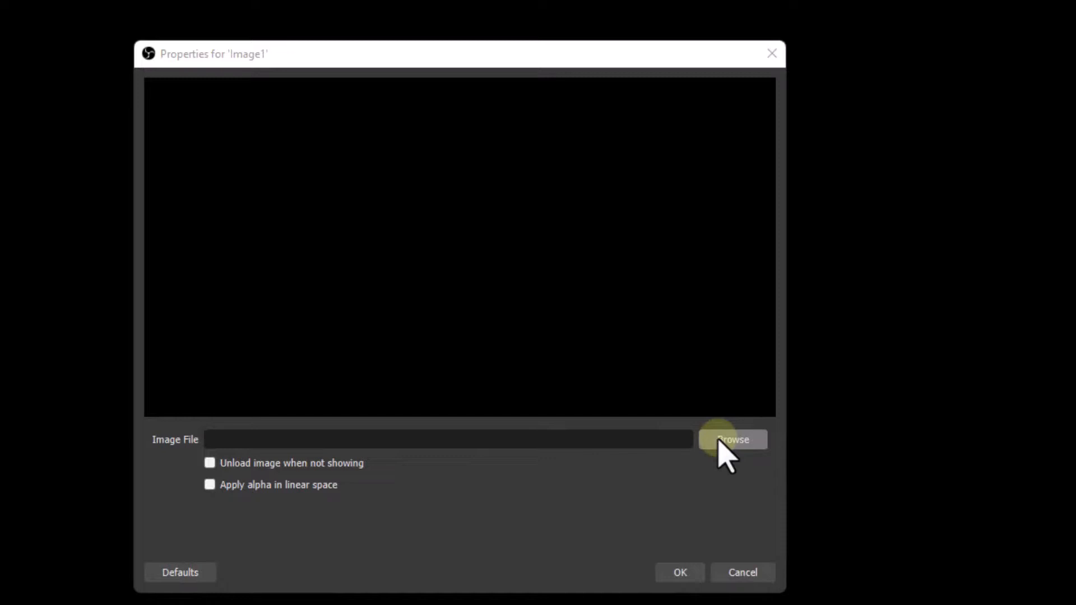
click(731, 439)
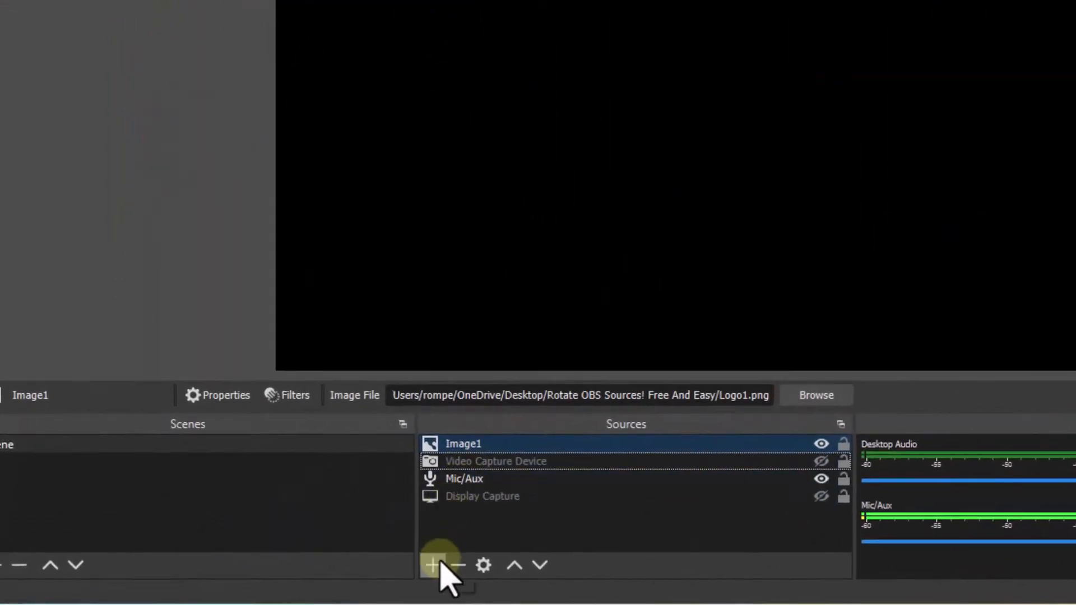
Step: Add a second image source named Image2 to the scene
click(433, 565)
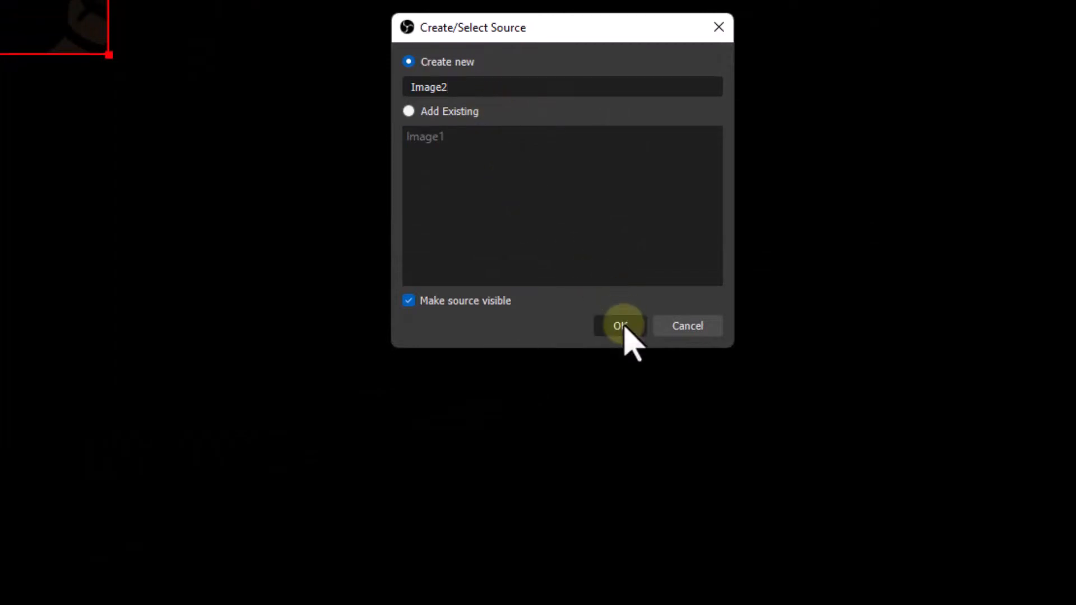
click(619, 325)
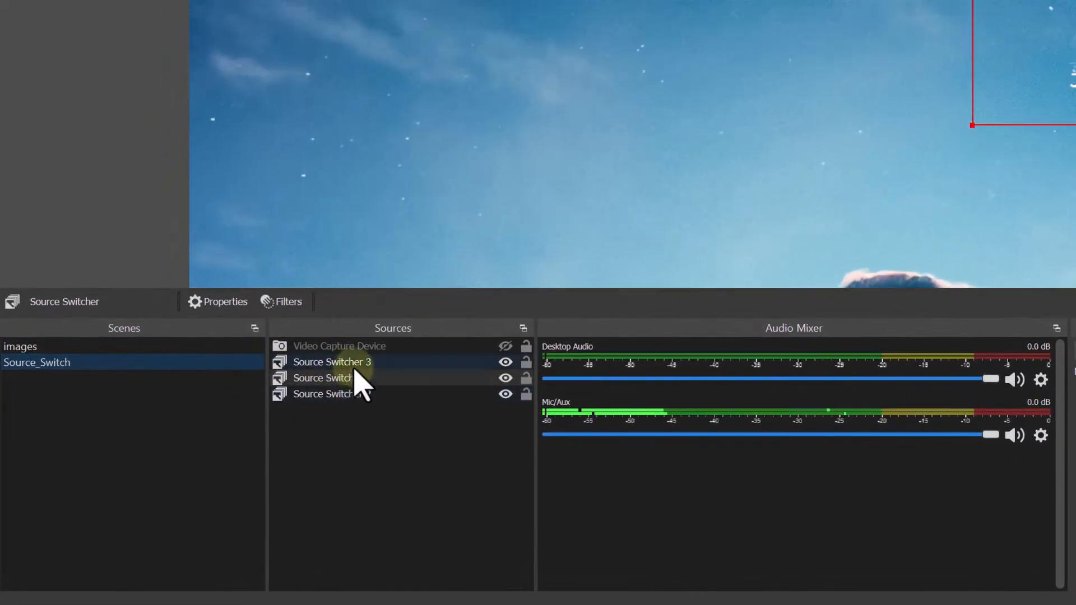
Step: Open Source Switcher's properties listing Image 4, Image 3 and Image 1
click(329, 377)
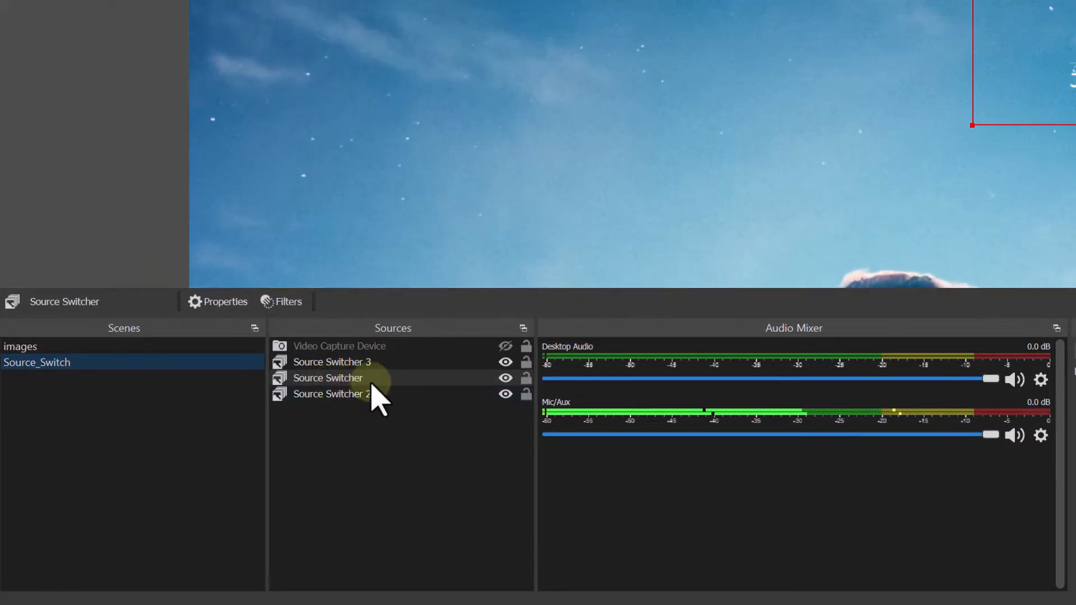
double_click(328, 377)
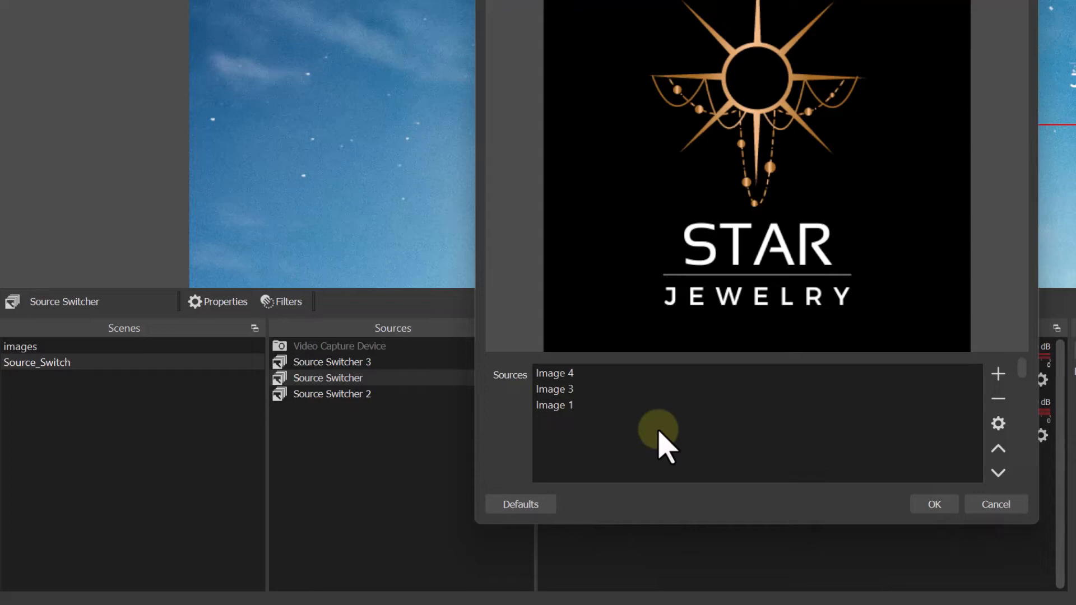
click(554, 404)
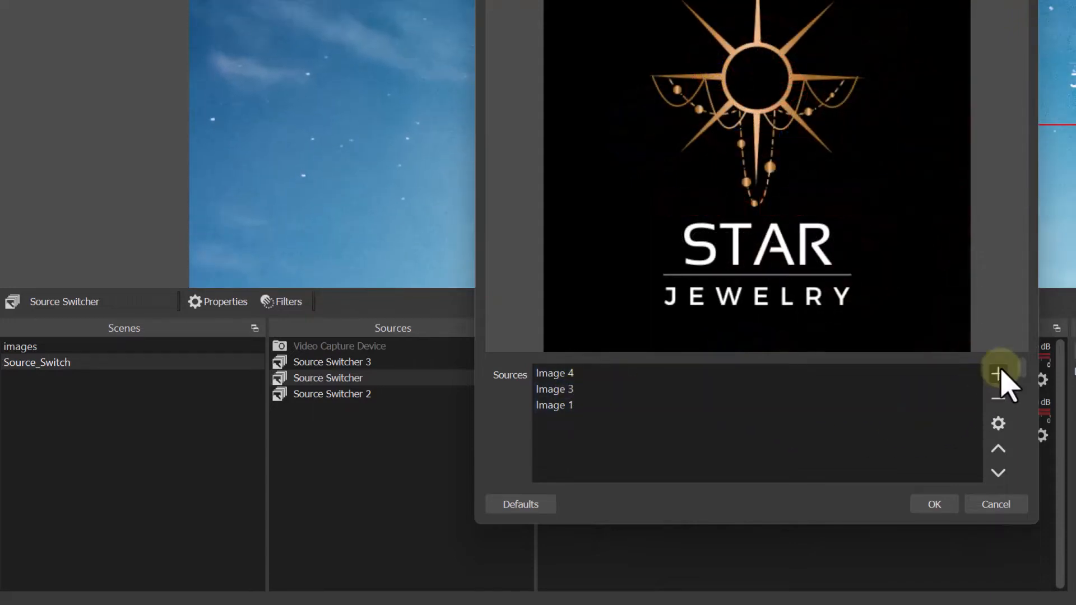
Step: Start adding an entry named 'Ima' to the switcher, then cancel the prompt
click(998, 374)
text(I)
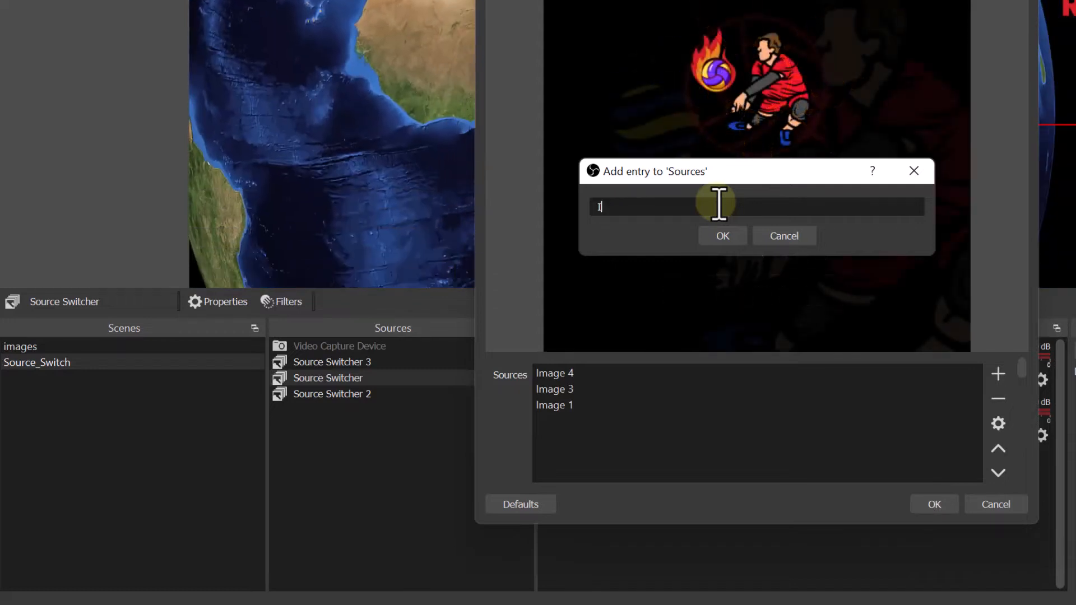
key(Backspace)
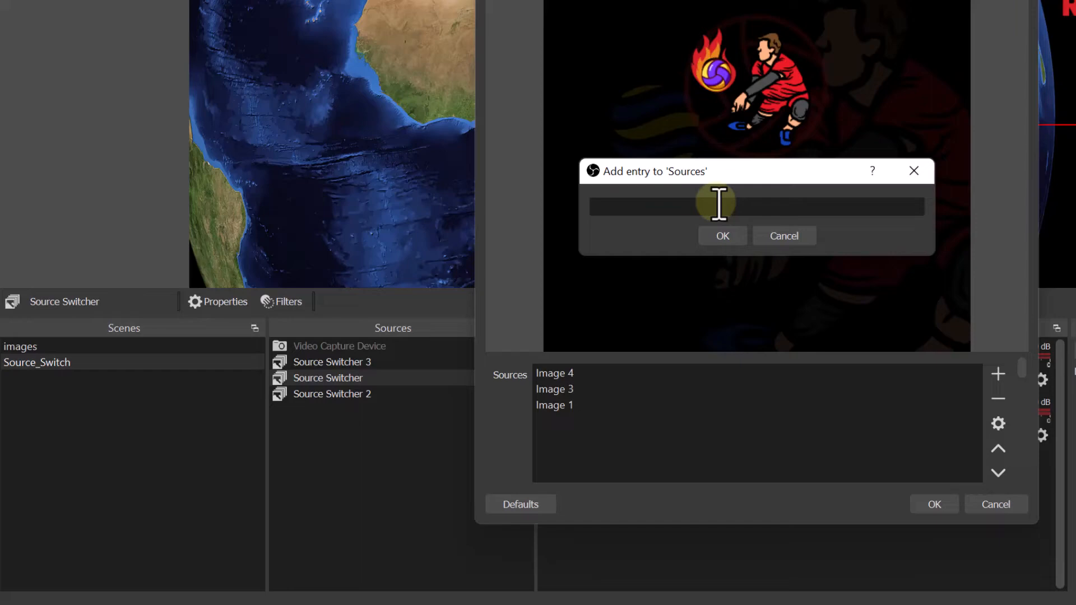
text(Ima)
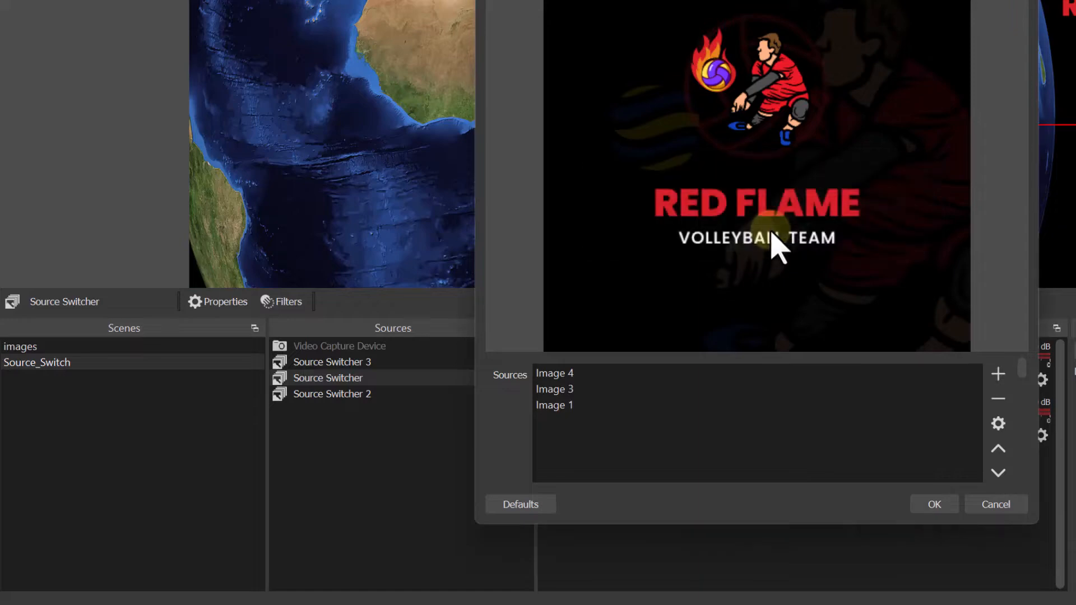
click(554, 373)
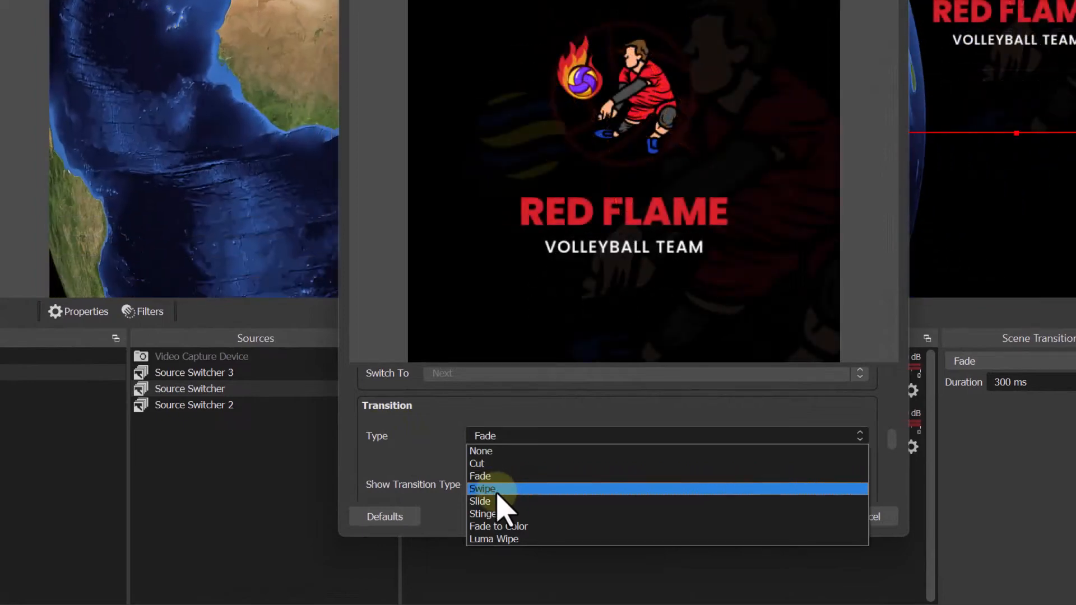
mouse_move(500, 557)
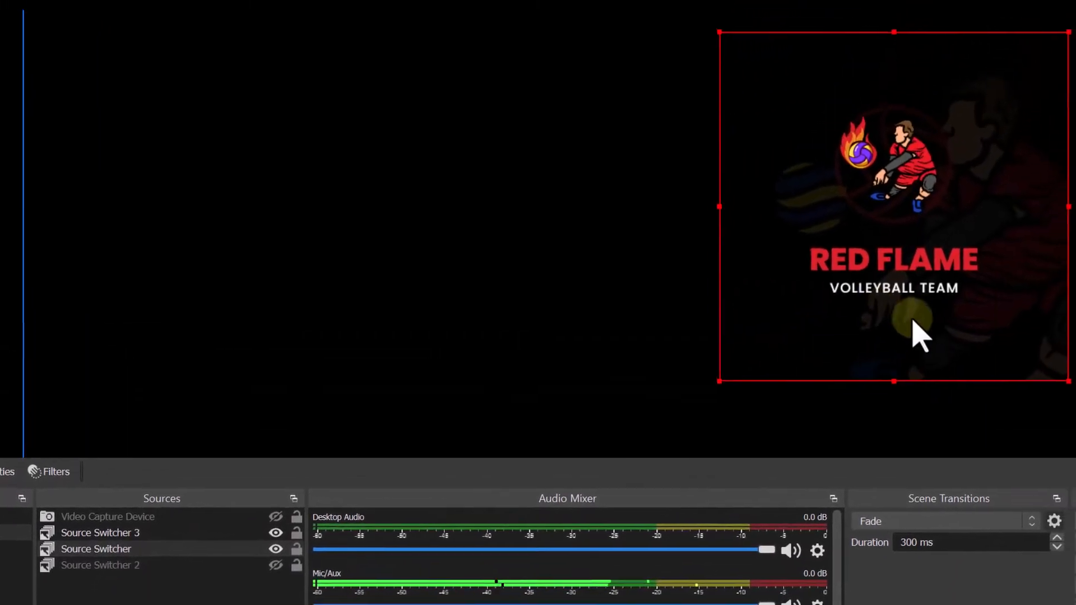
Step: Hide the logo switcher and bring up Source Switcher 2's Earth/Mountain settings
click(96, 571)
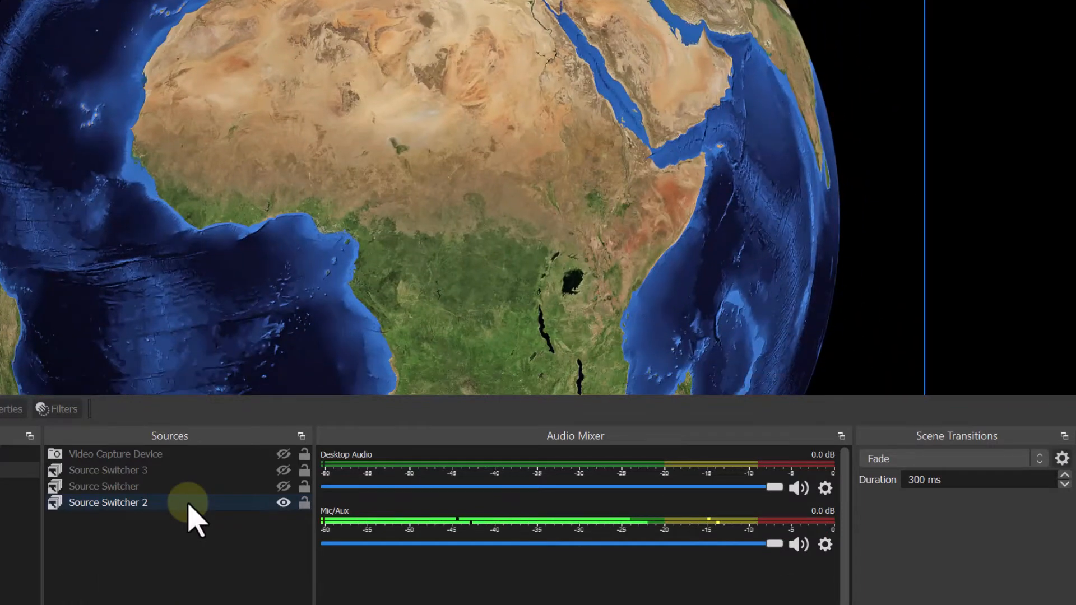
double_click(108, 502)
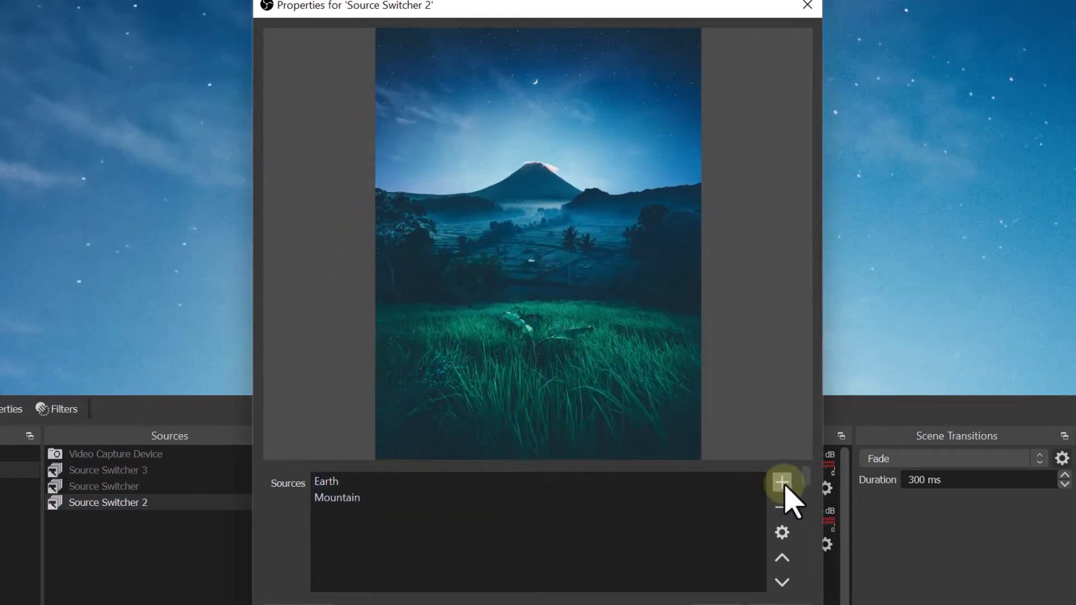
Step: Cancel a new background entry and set Source Switcher 2 to switch to the next item
click(781, 481)
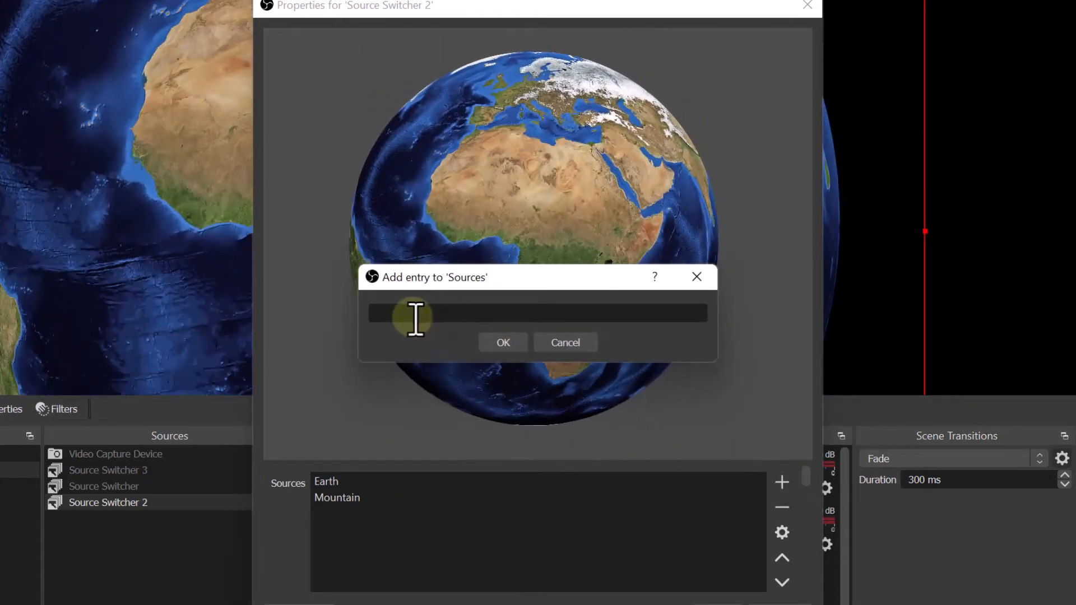
click(564, 342)
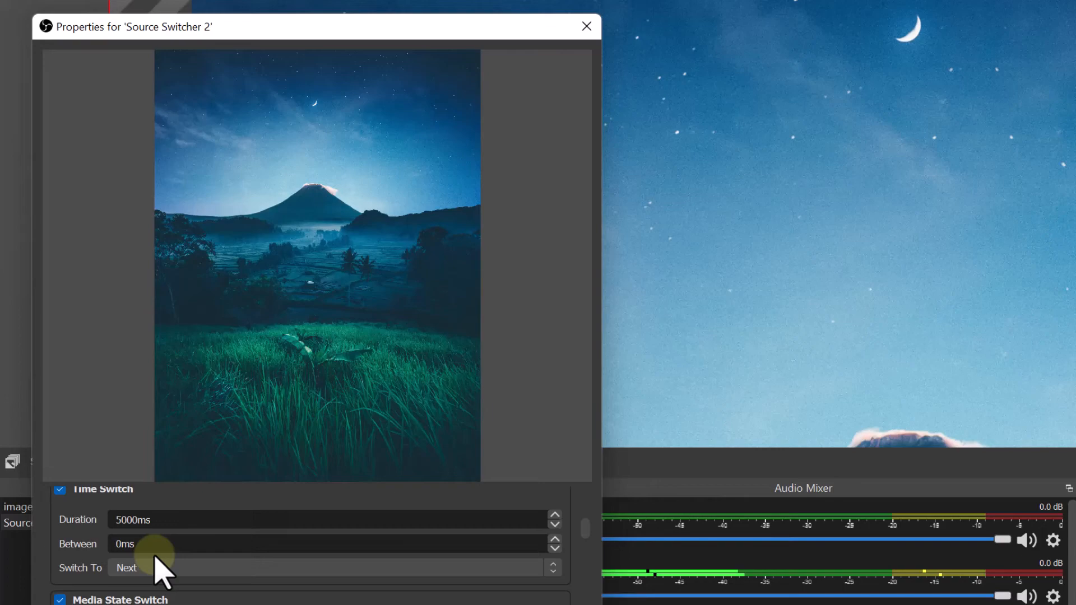
click(585, 25)
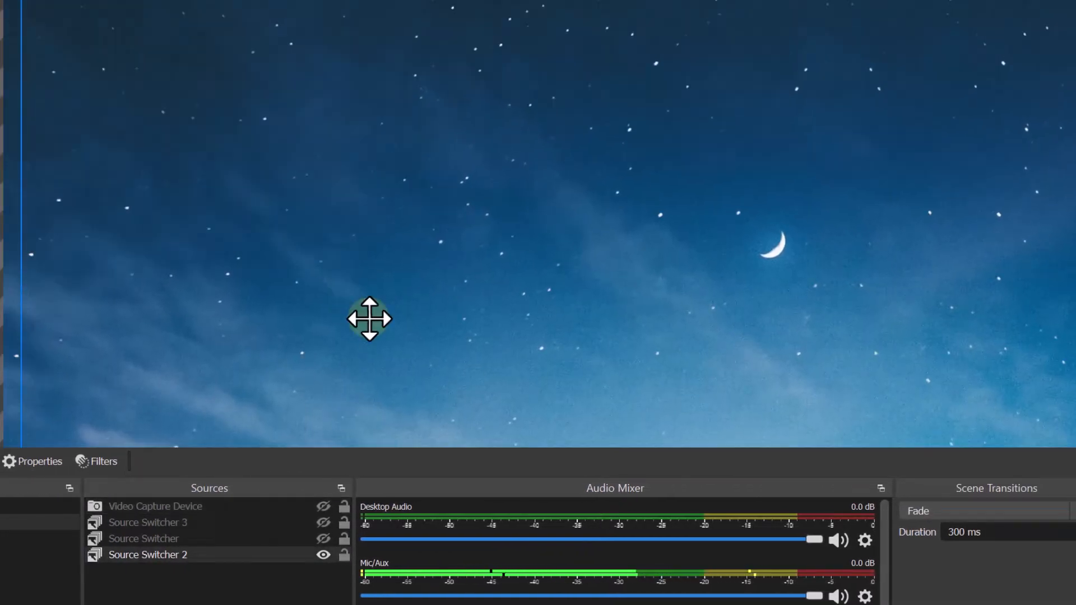
Step: Reposition the background, remove the Mountain entry so only Earth remains, and confirm
drag(371, 320, 389, 296)
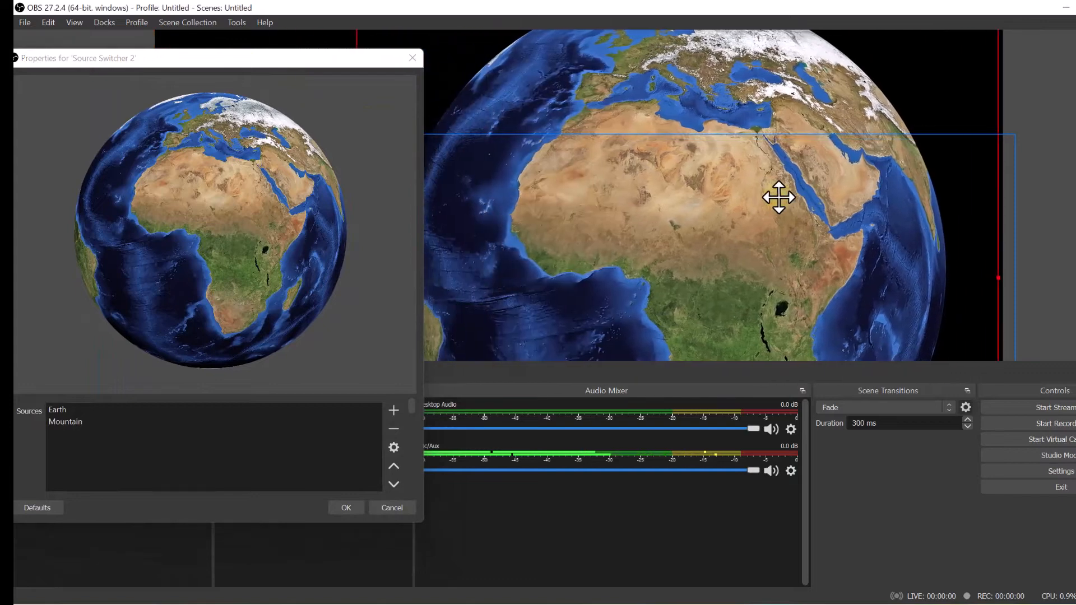
click(65, 421)
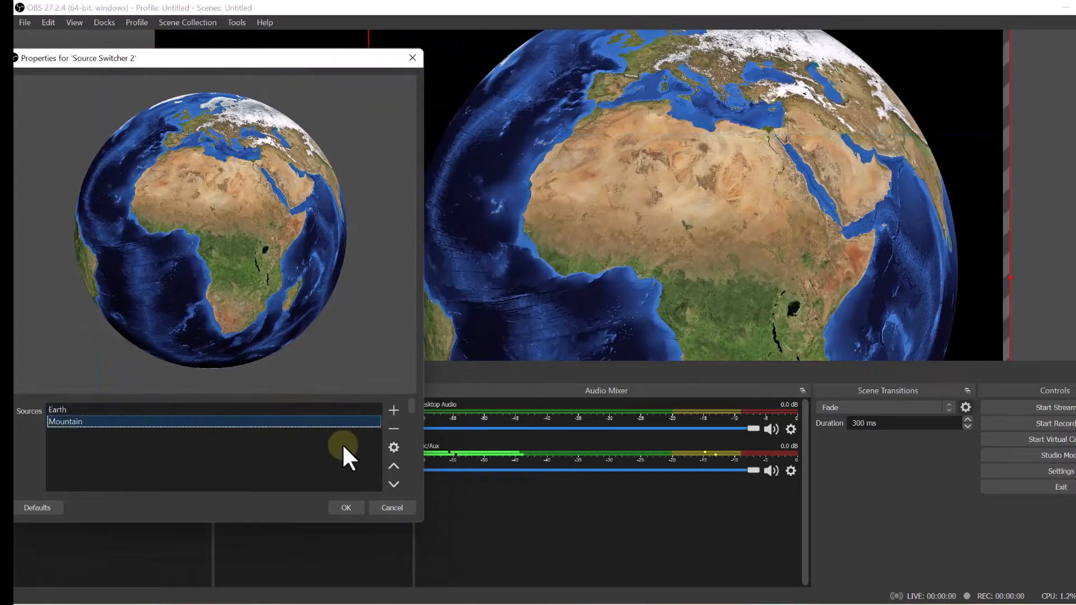
click(393, 428)
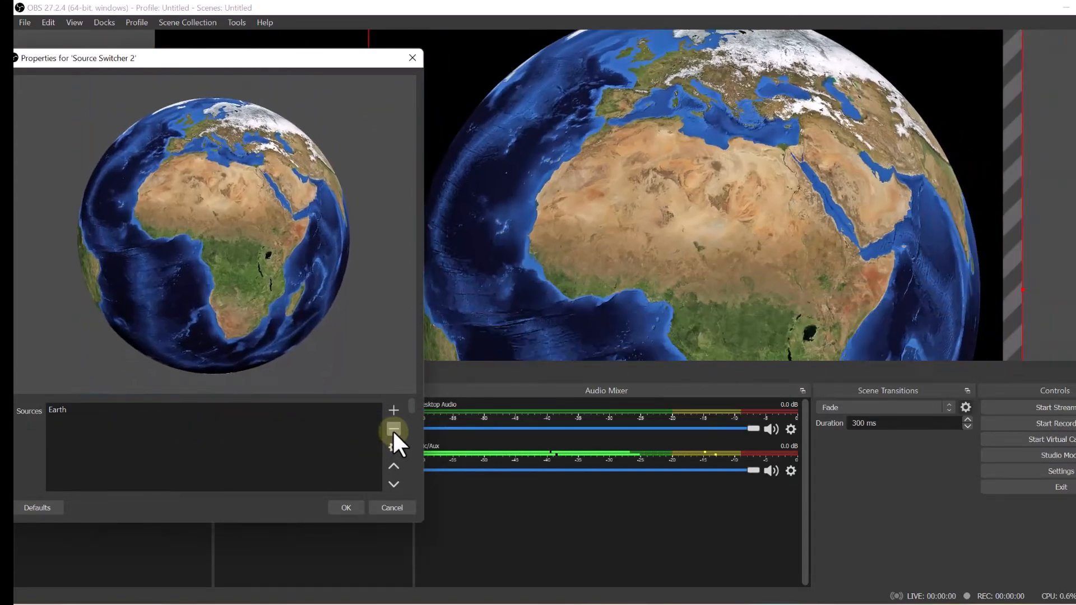
click(346, 507)
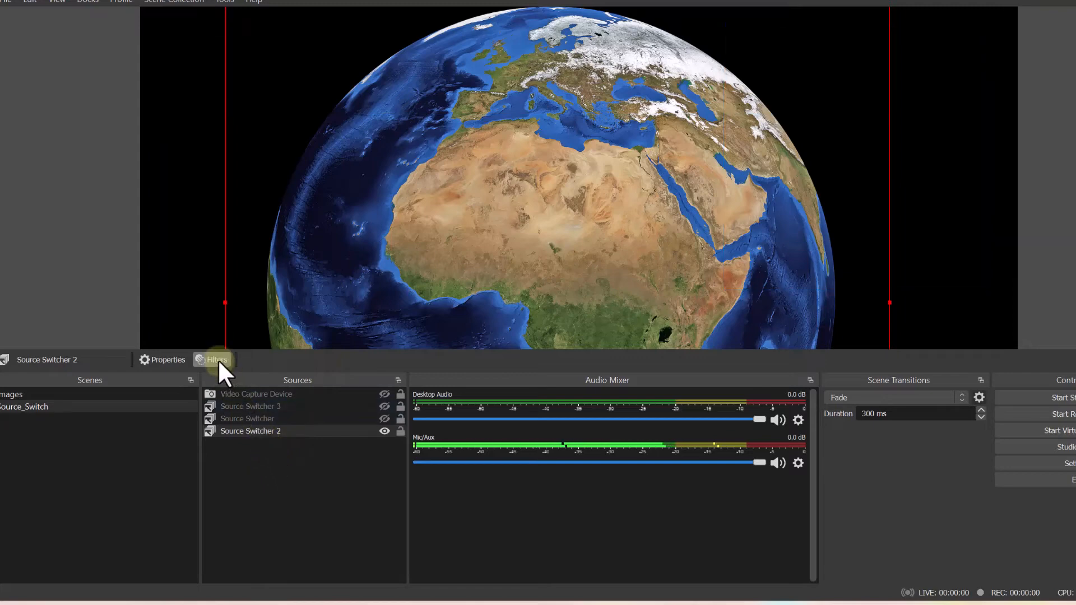
Step: Add a Chroma Key filter to Source Switcher 2
click(215, 360)
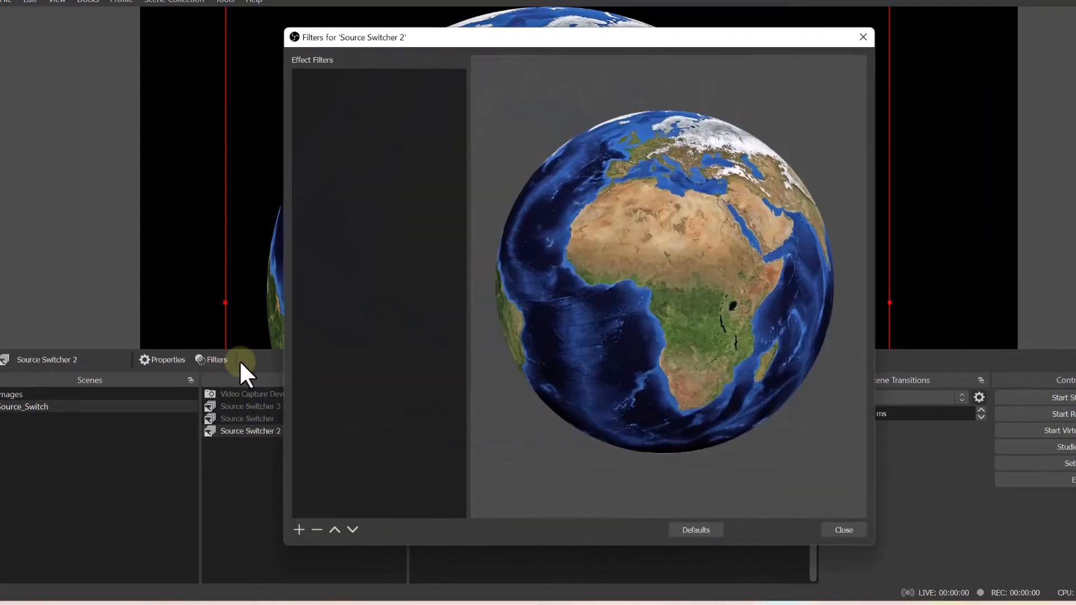
mouse_move(323, 103)
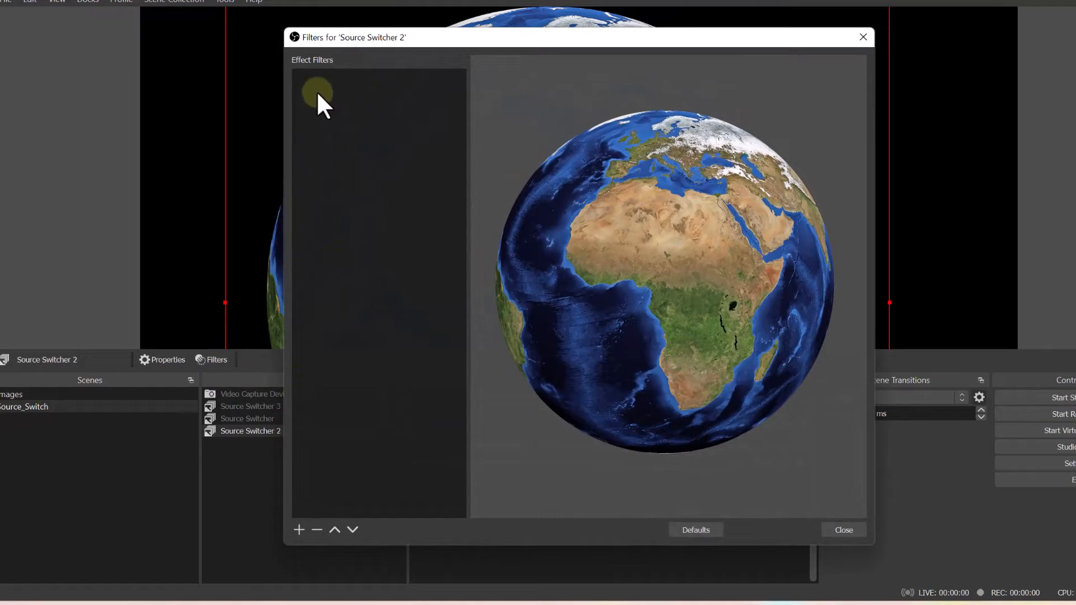
click(298, 528)
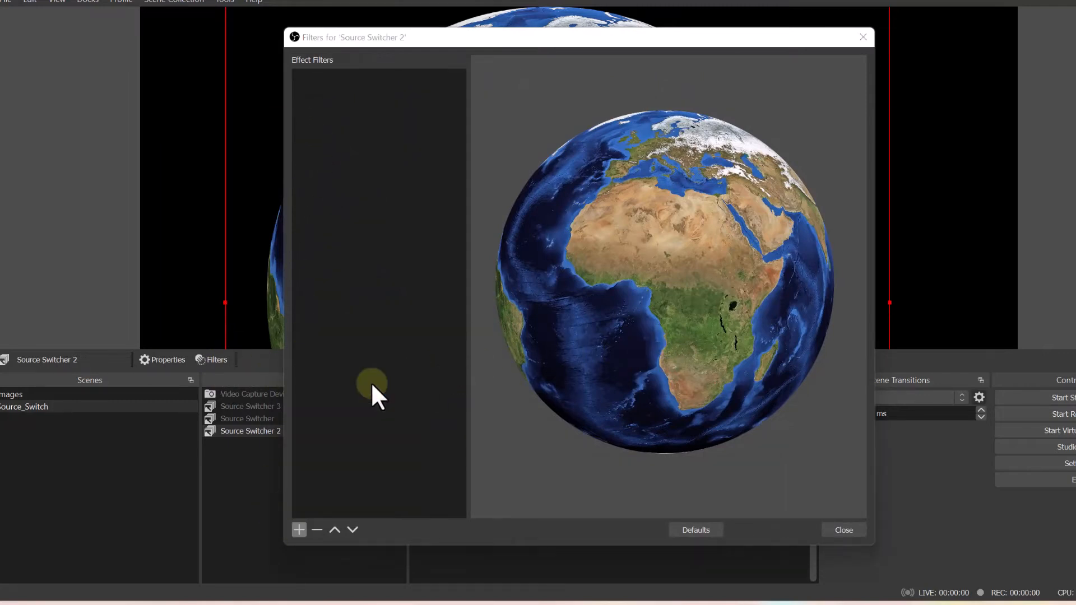
click(298, 529)
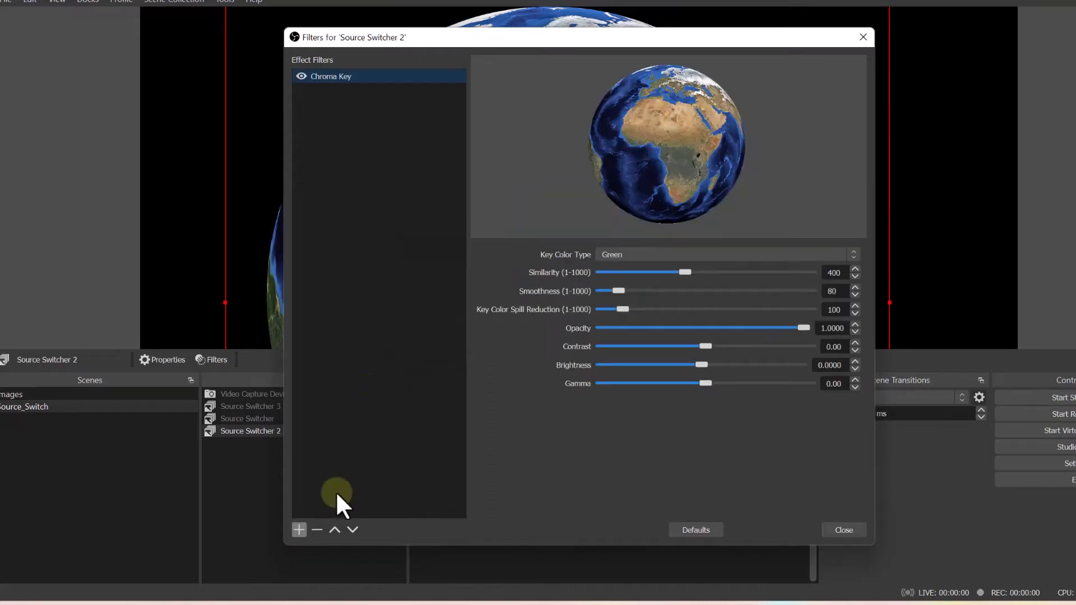
Step: Add a Color Correction filter with its default name
click(298, 529)
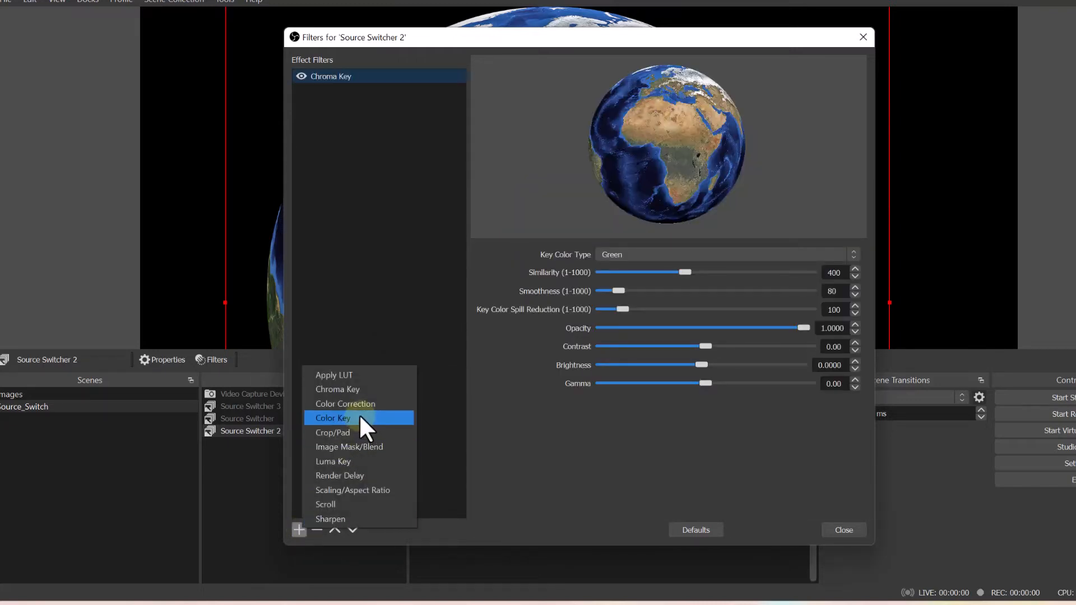
click(345, 403)
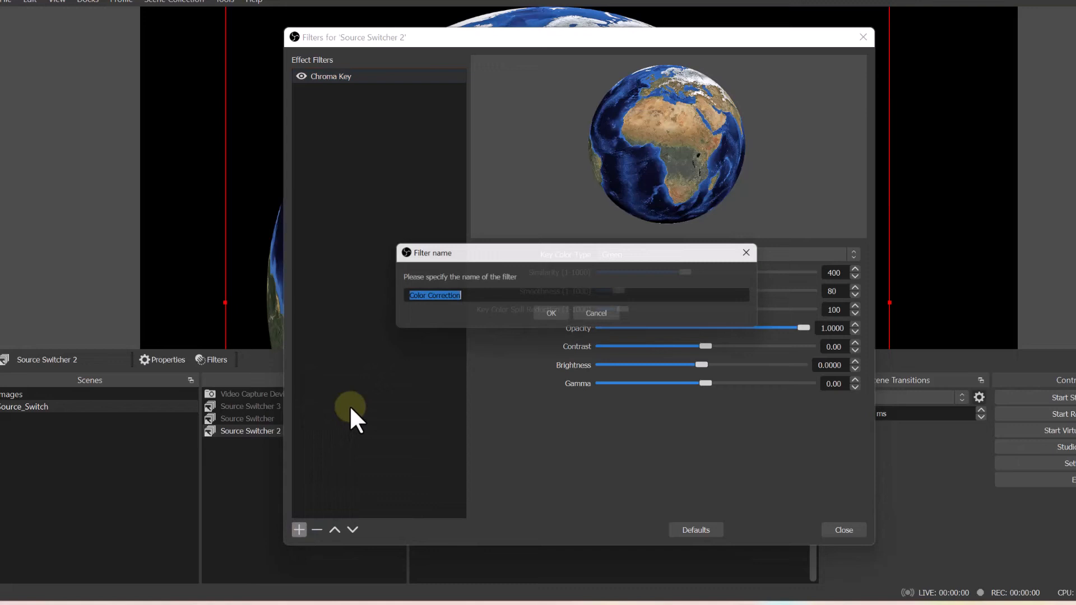
click(550, 312)
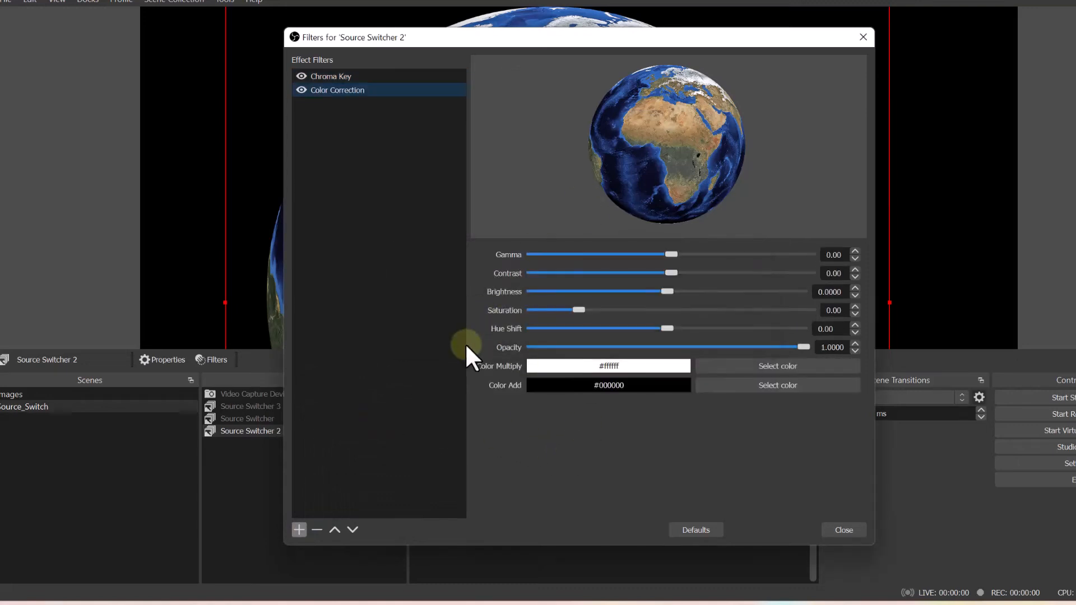
mouse_move(604, 226)
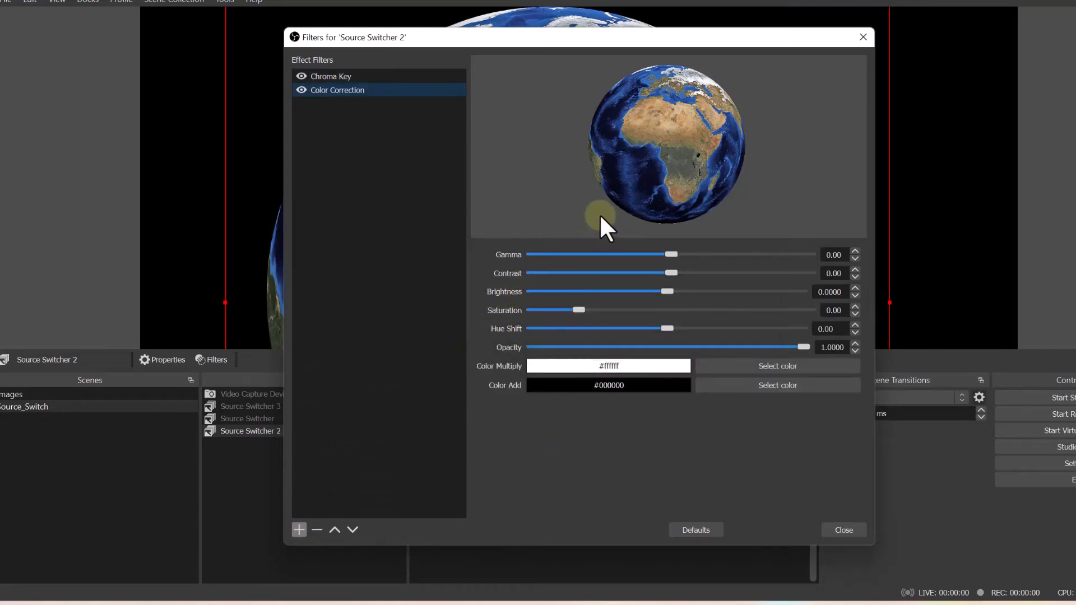
mouse_move(685, 141)
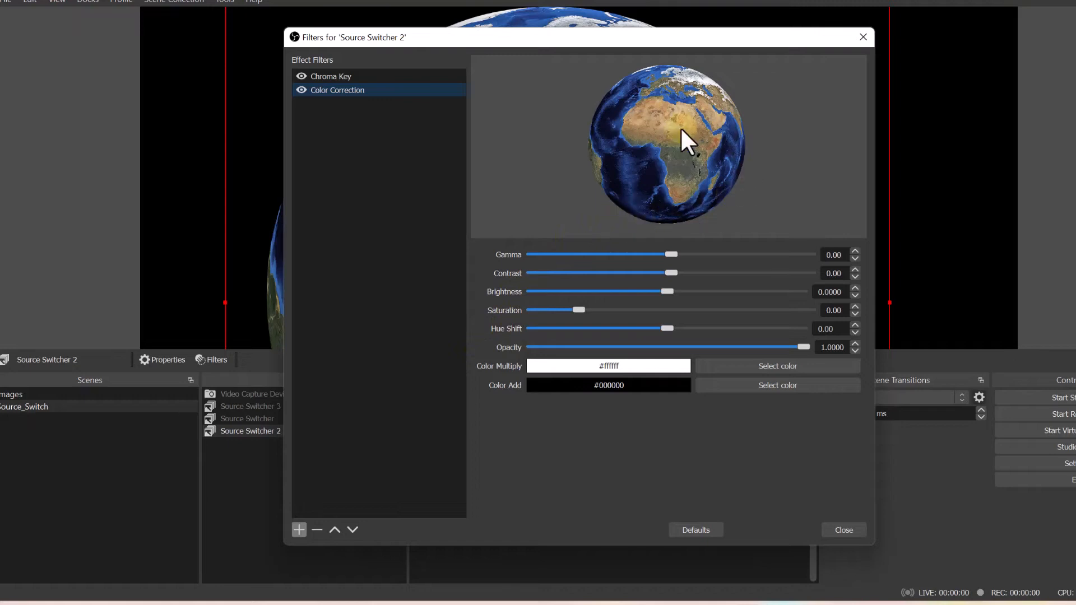
Step: Set the Earth's gamma to 0.16 and contrast to 2.25 in Color Correction
drag(669, 255, 591, 254)
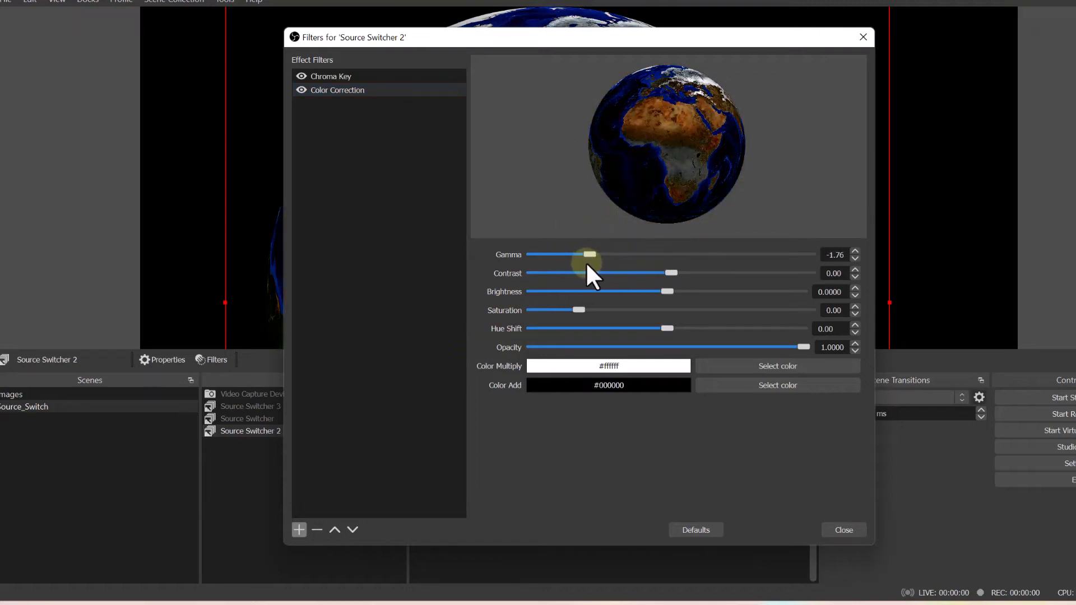
drag(590, 255, 679, 255)
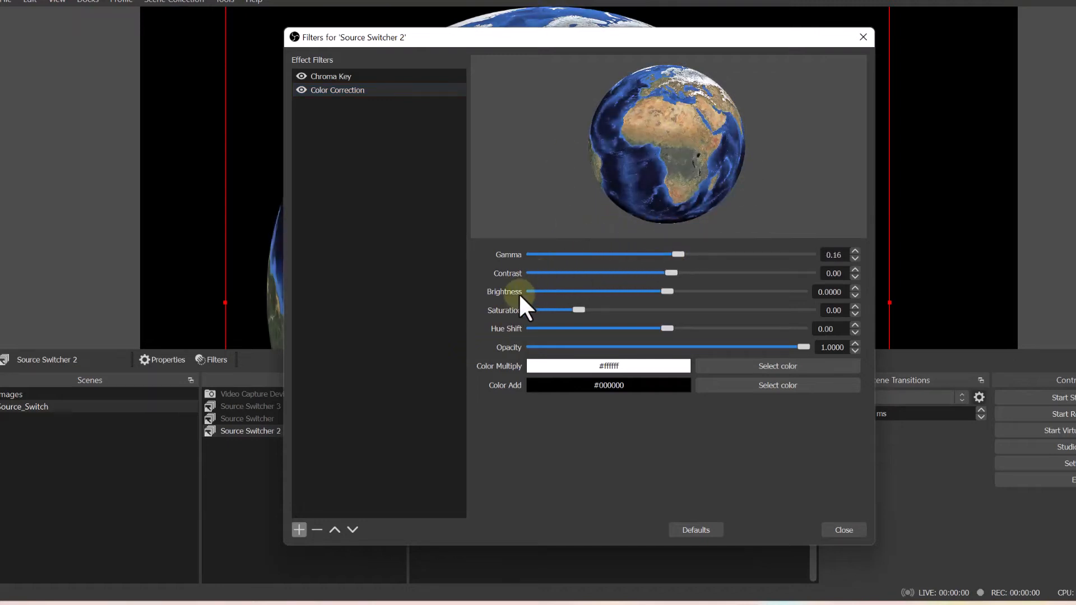
drag(523, 274, 734, 273)
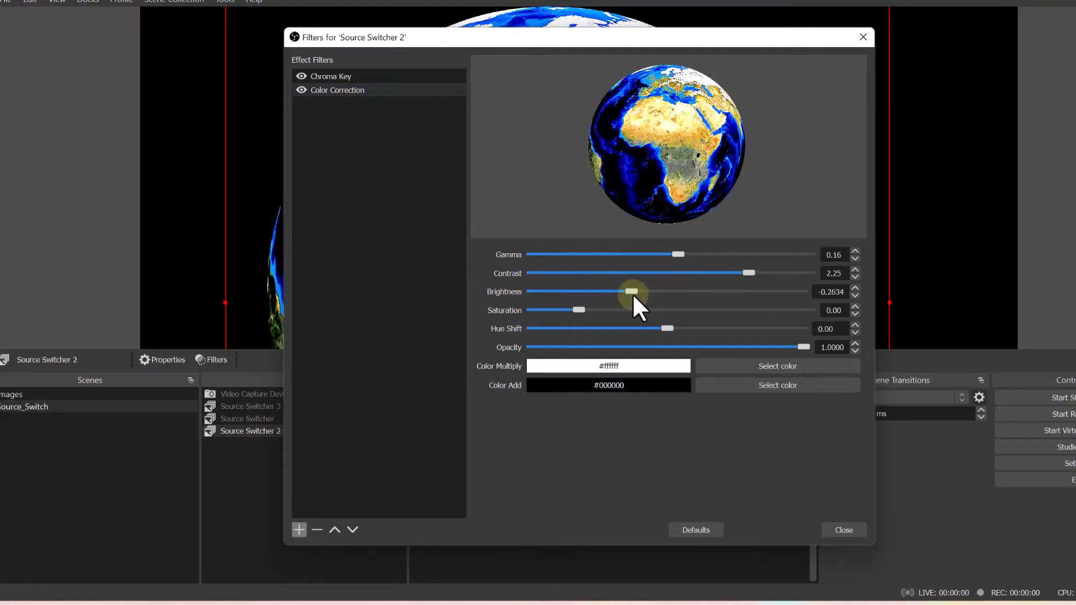
click(842, 529)
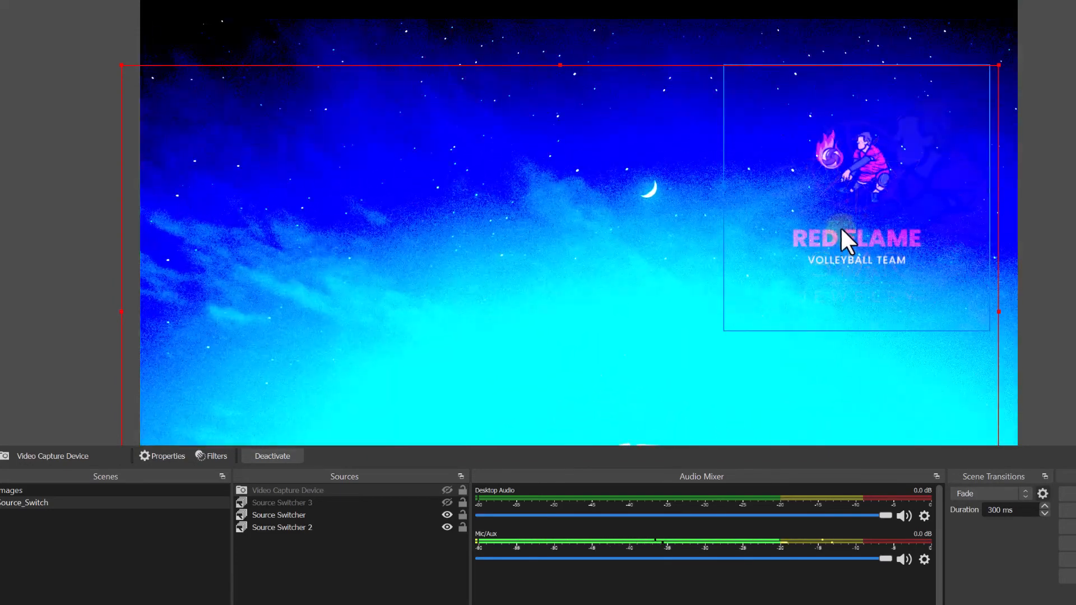
Step: Set the background source's blending mode to Screen
right_click(843, 239)
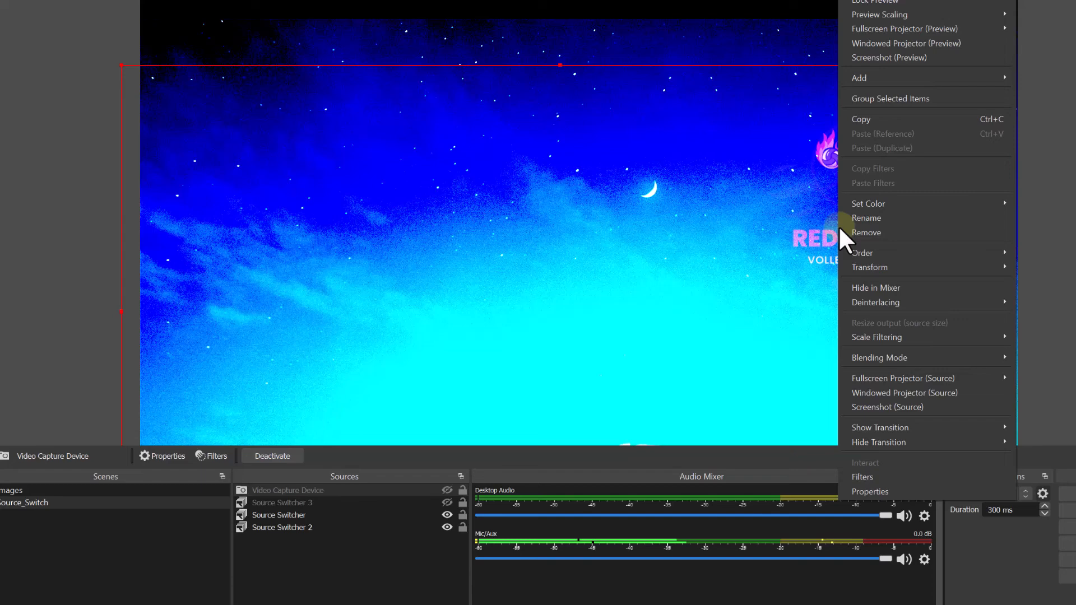
click(878, 356)
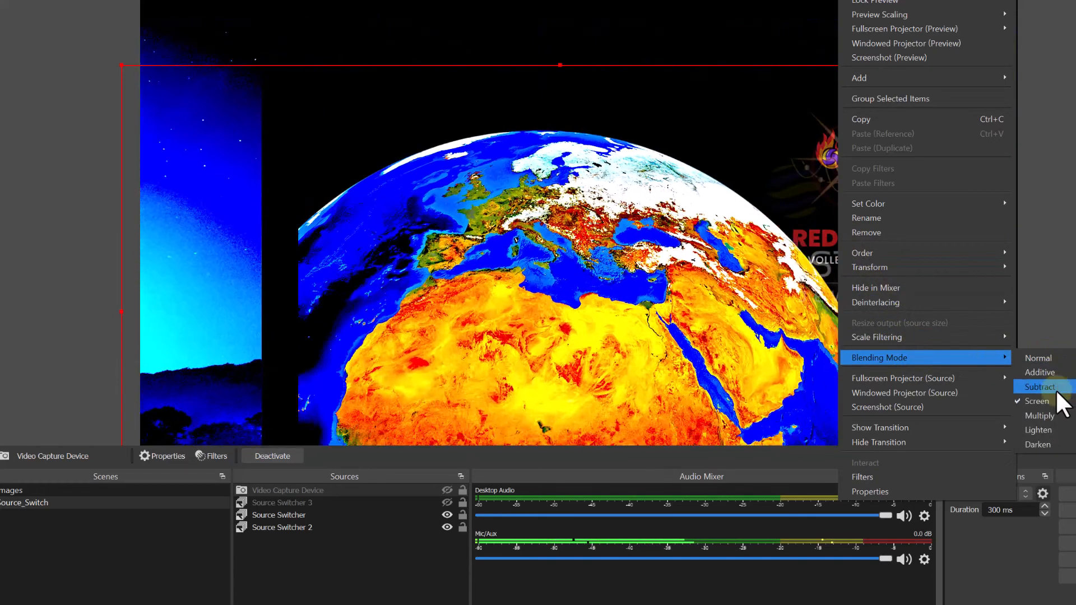
click(1040, 387)
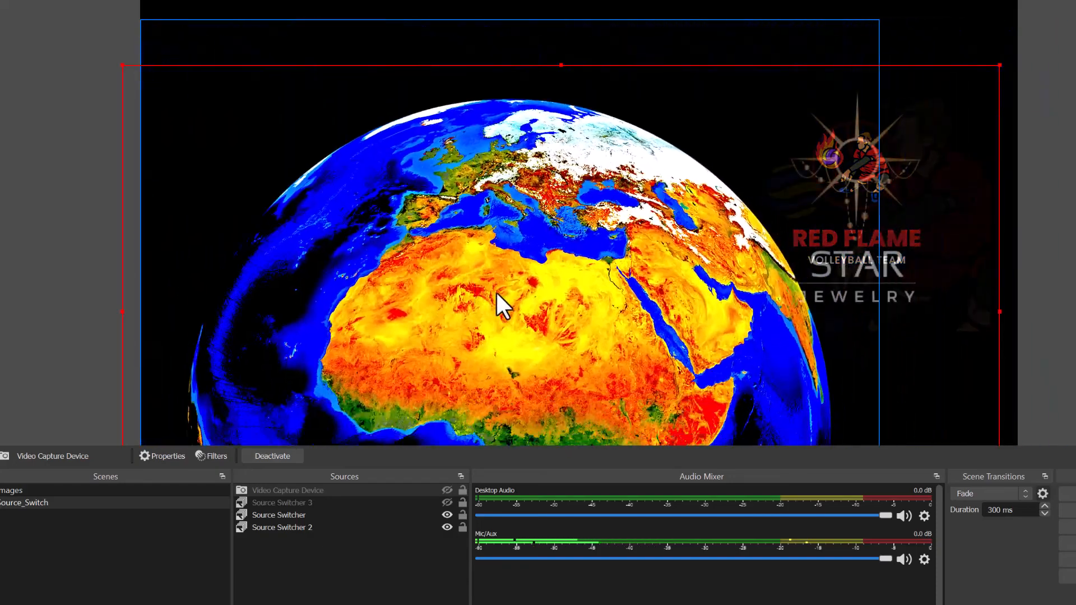
click(287, 489)
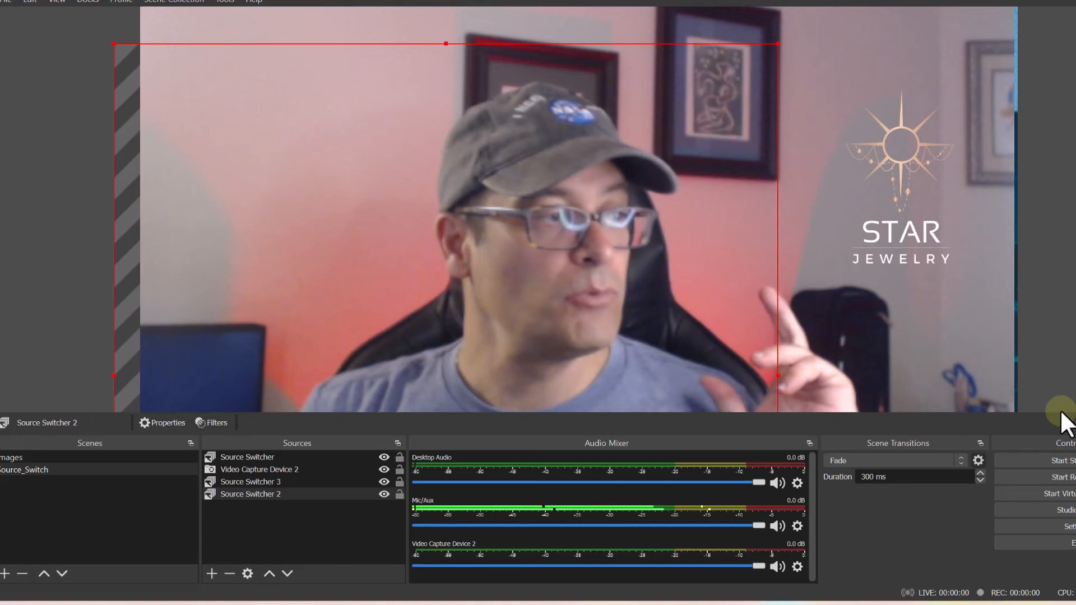
Step: Hide Video Capture Device 2 so the misty landscape and Star Jewelry logo remain
click(259, 469)
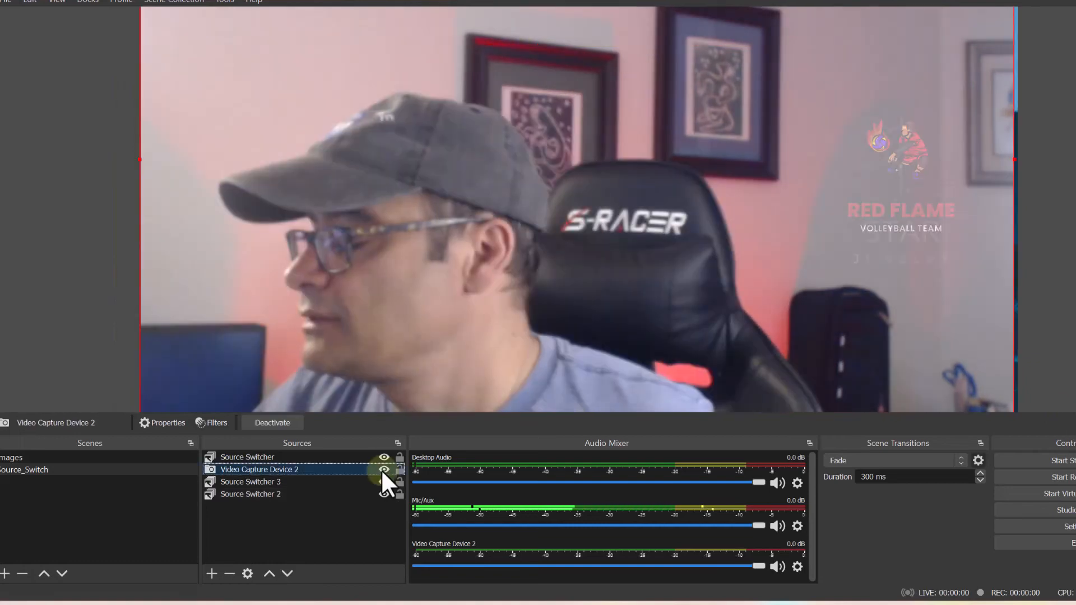
click(383, 469)
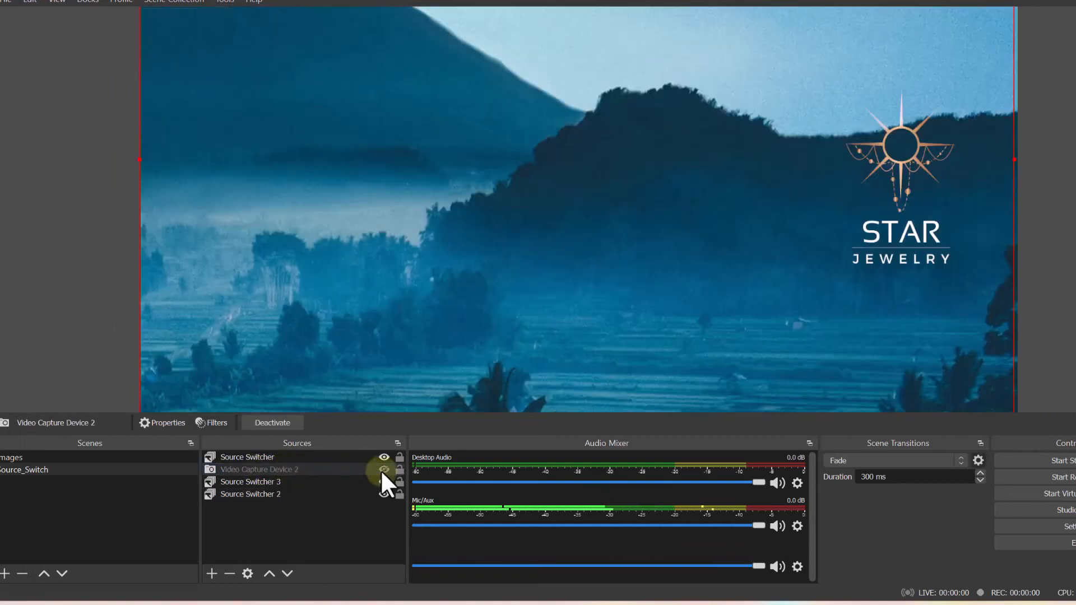